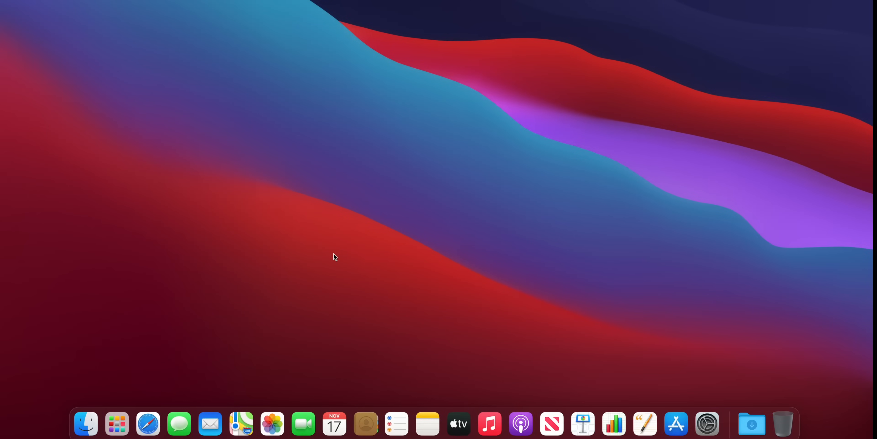
mouse_move(472, 276)
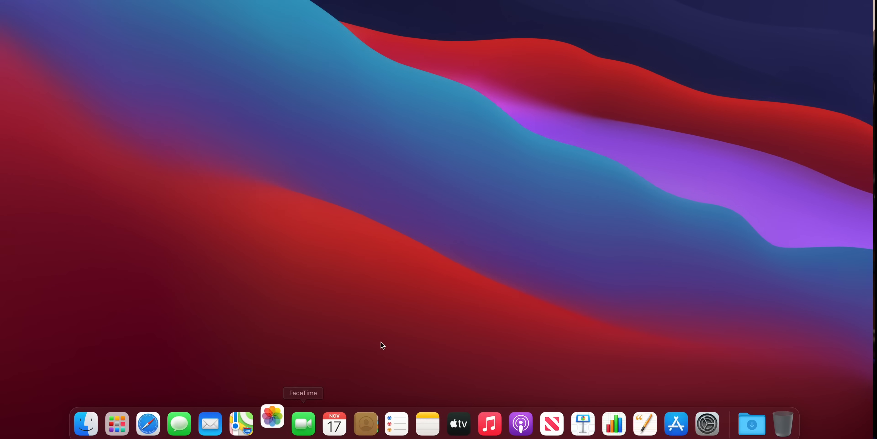
Launch Photos from the Dock, landing on its What's New in Photos welcome screen
left_click(272, 423)
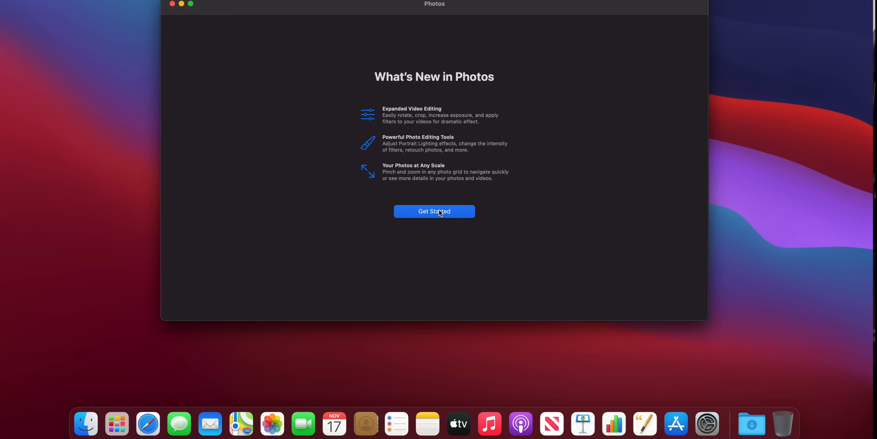